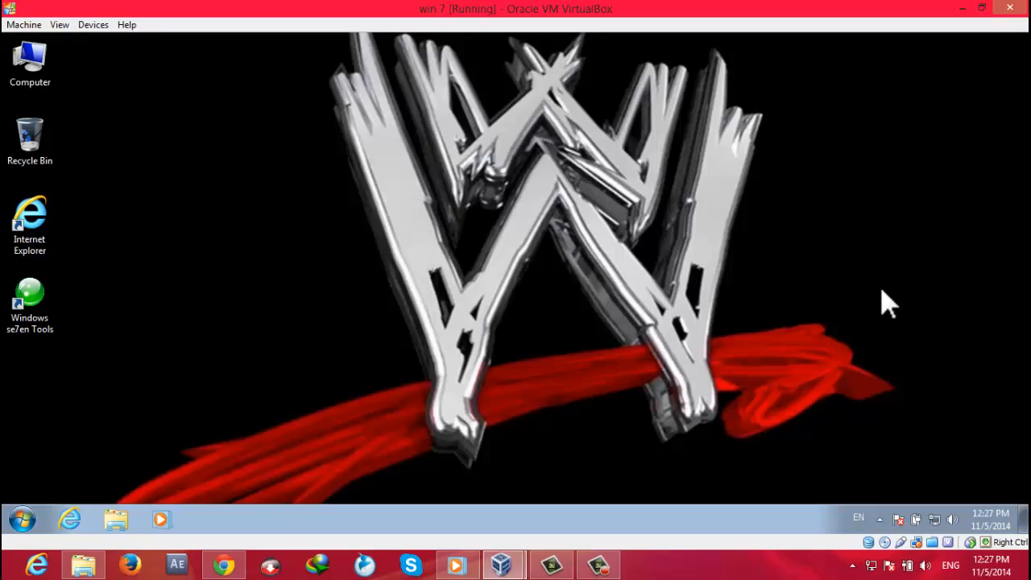
Refresh the desktop, close Computer, and launch an administrator Command Prompt via Run.
{"action": "right_click", "coordinate": [884, 301]}
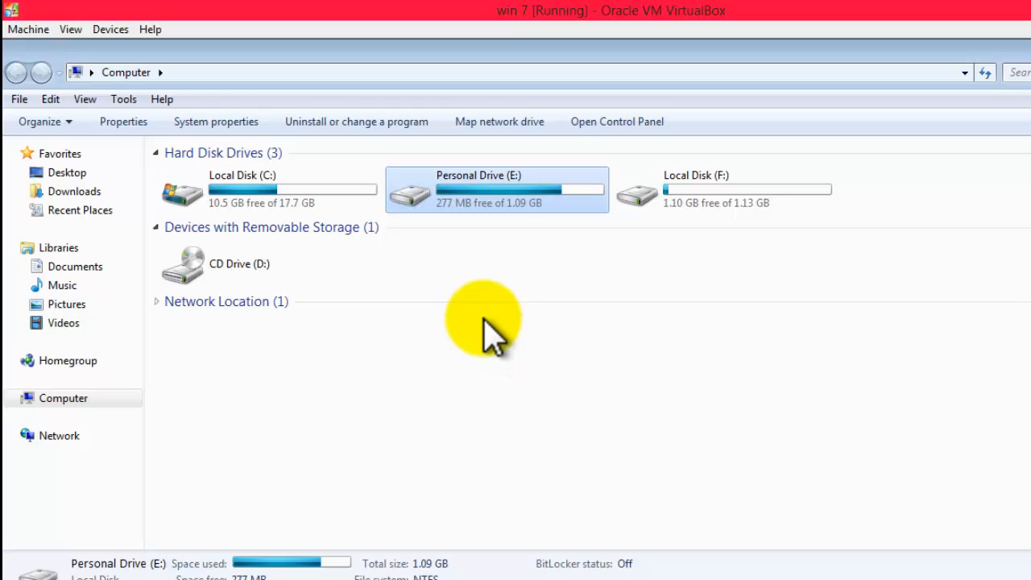
{"action": "mouse_move", "coordinate": [496, 197]}
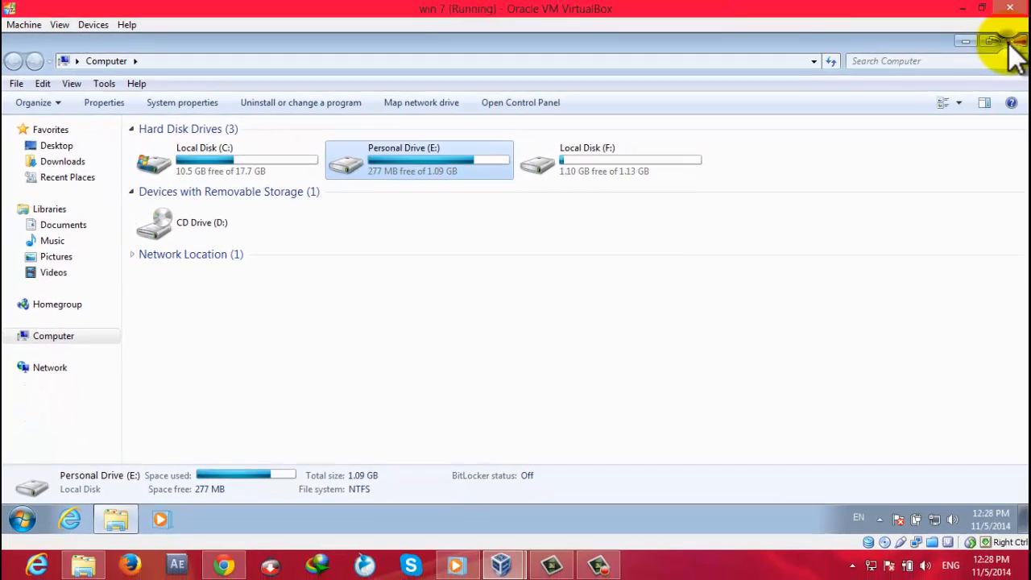
{"action": "left_click", "coordinate": [964, 43]}
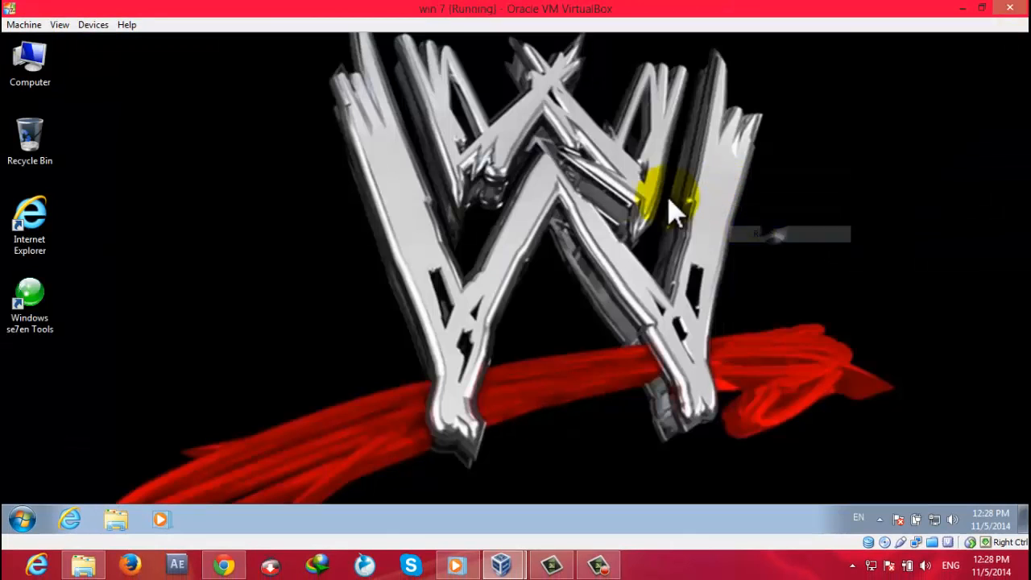
{"action": "right_click", "coordinate": [677, 214]}
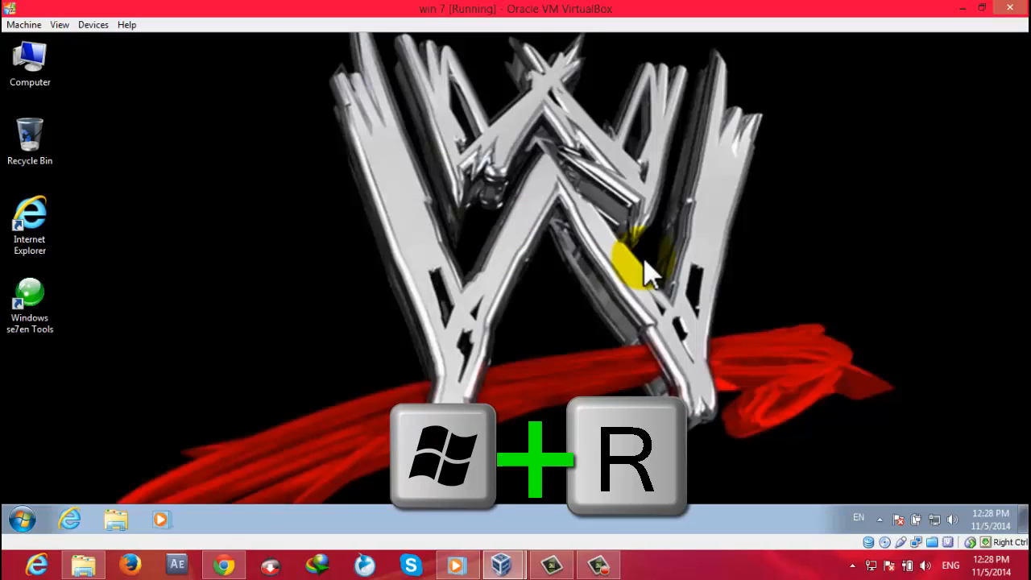
{"action": "key", "text": "win+r"}
{"action": "type", "text": "cmd"}
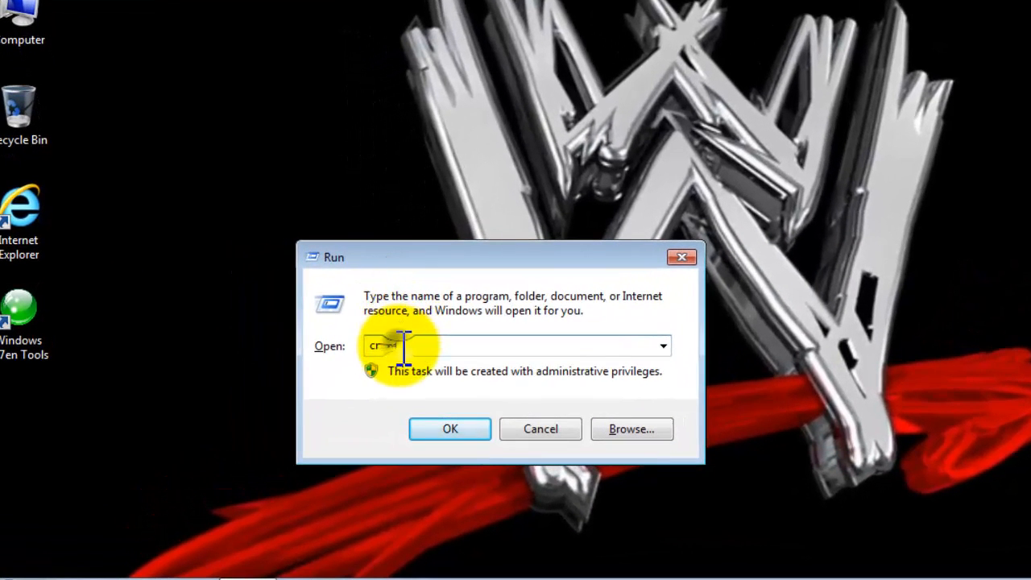
{"action": "left_click", "coordinate": [449, 429]}
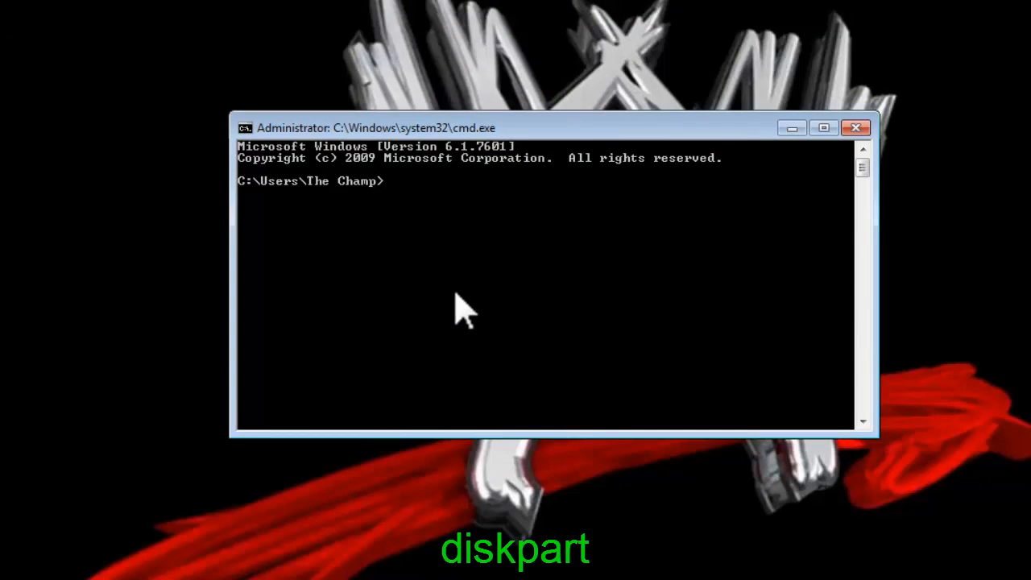
Run diskpart and 'list volume', confirming Personal Drive (E:) in Computer.
{"action": "type", "text": "diskpart"}
{"action": "type", "text": "l"}
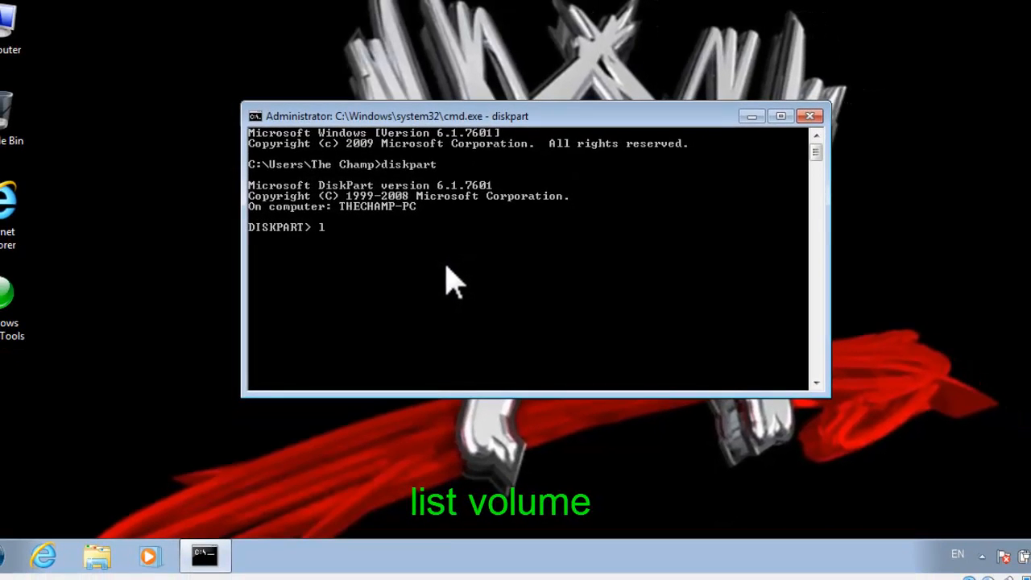
{"action": "type", "text": "ist"}
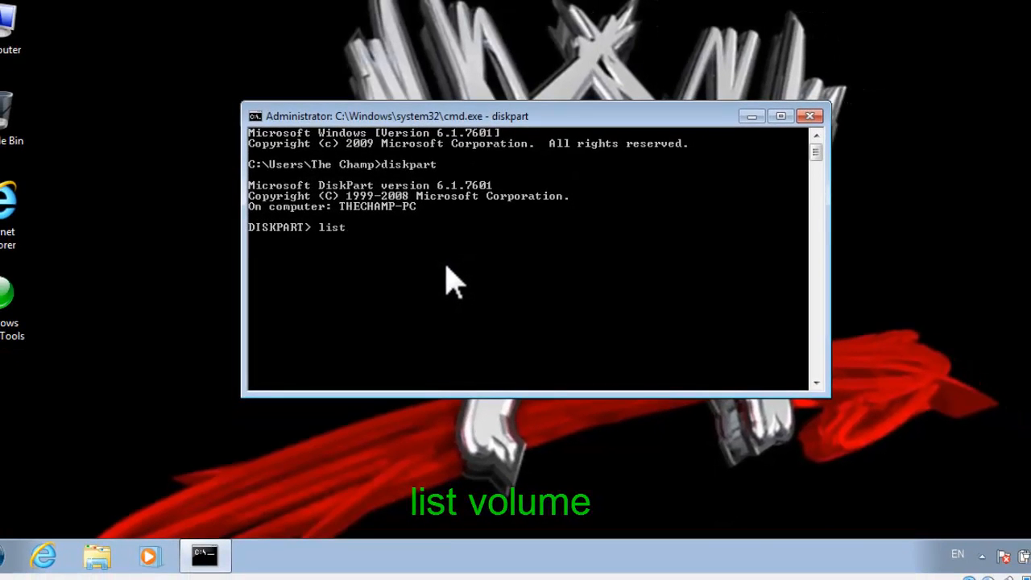
{"action": "type", "text": "volume"}
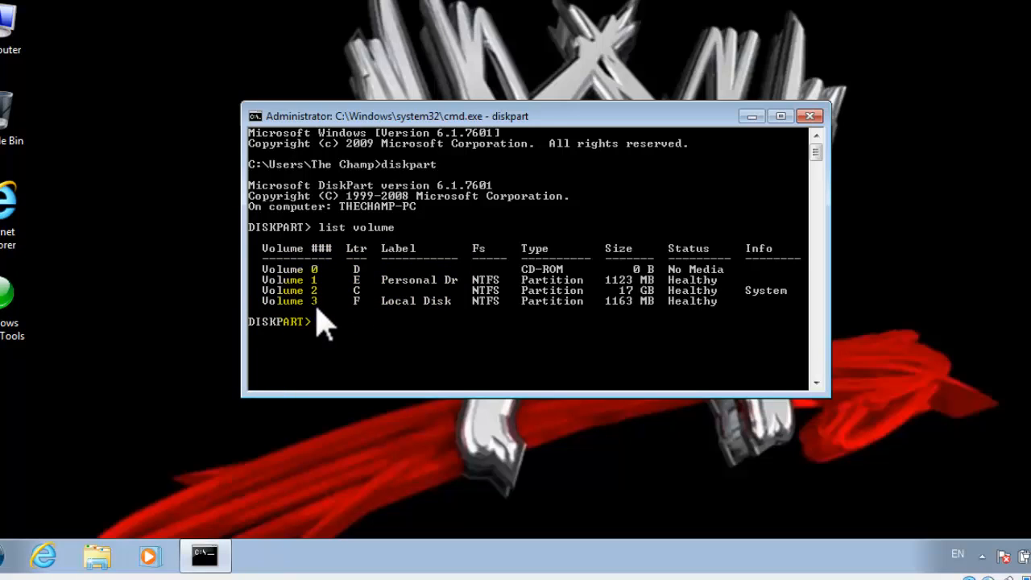
{"action": "mouse_move", "coordinate": [358, 327]}
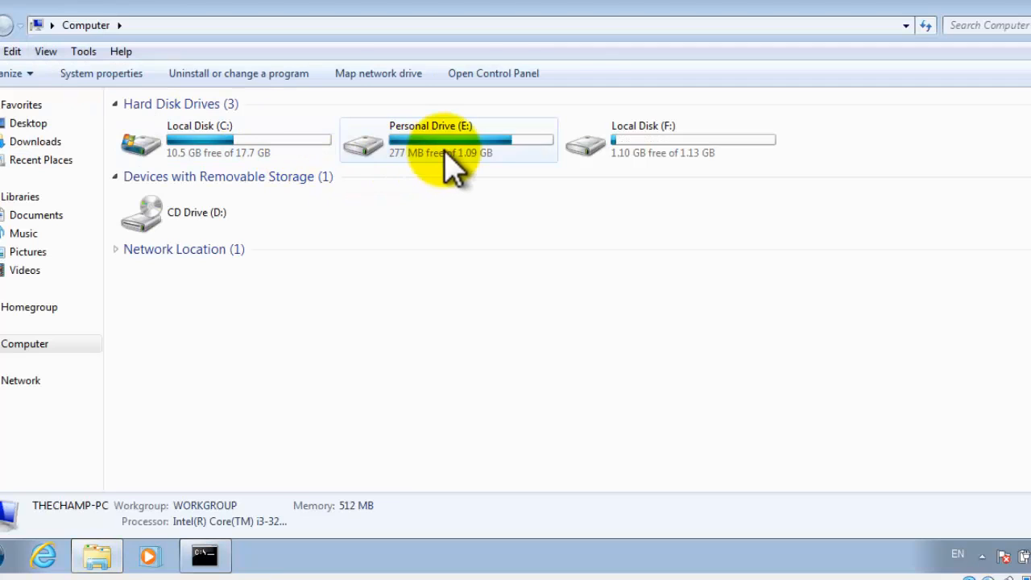
{"action": "left_click", "coordinate": [447, 141]}
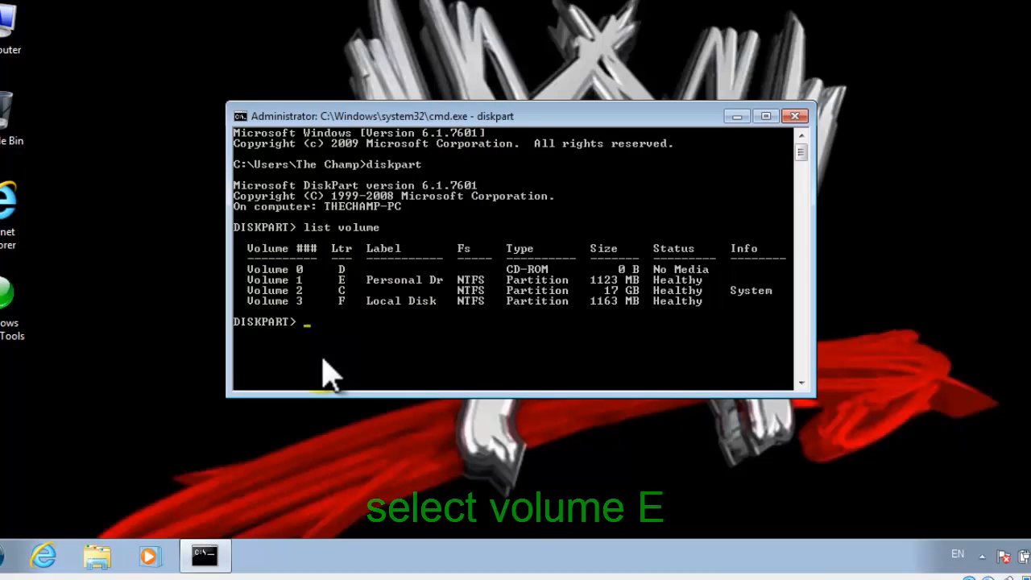
Select volume E in DiskPart and enlarge the console window.
{"action": "type", "text": "select"}
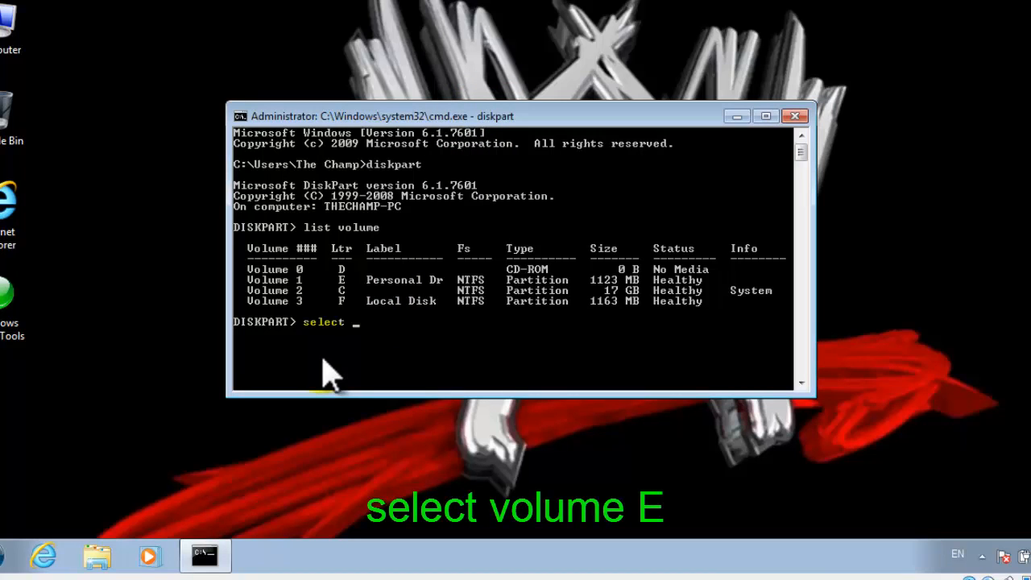
{"action": "type", "text": "volume e"}
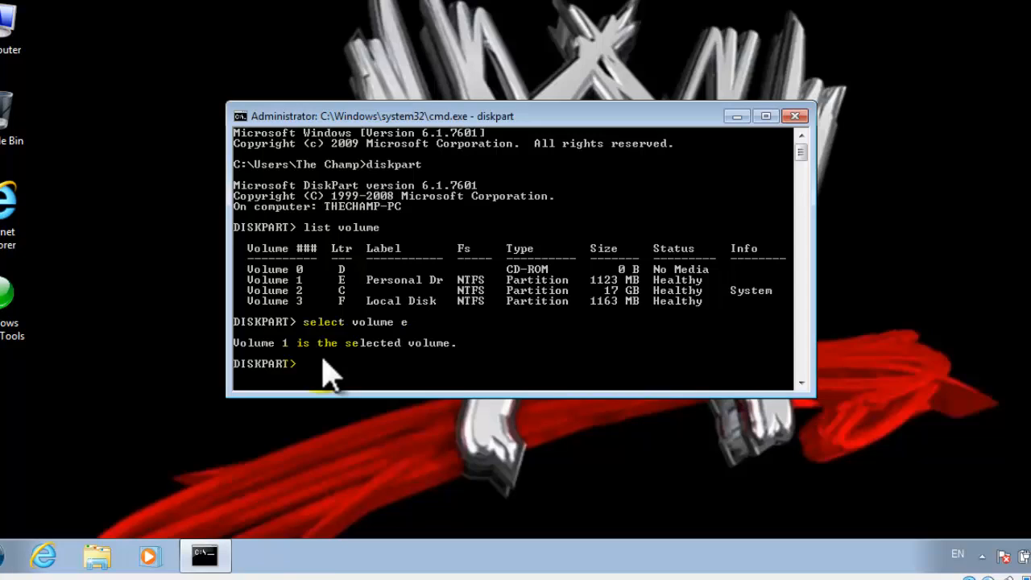
{"action": "mouse_move", "coordinate": [369, 401]}
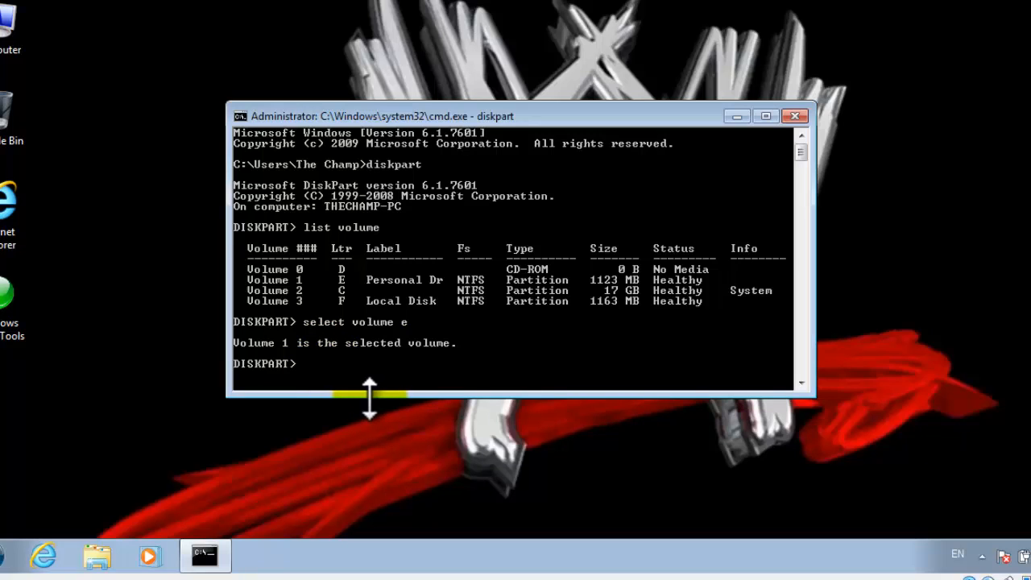
{"action": "left_click_drag", "start_coordinate": [368, 395], "coordinate": [375, 439]}
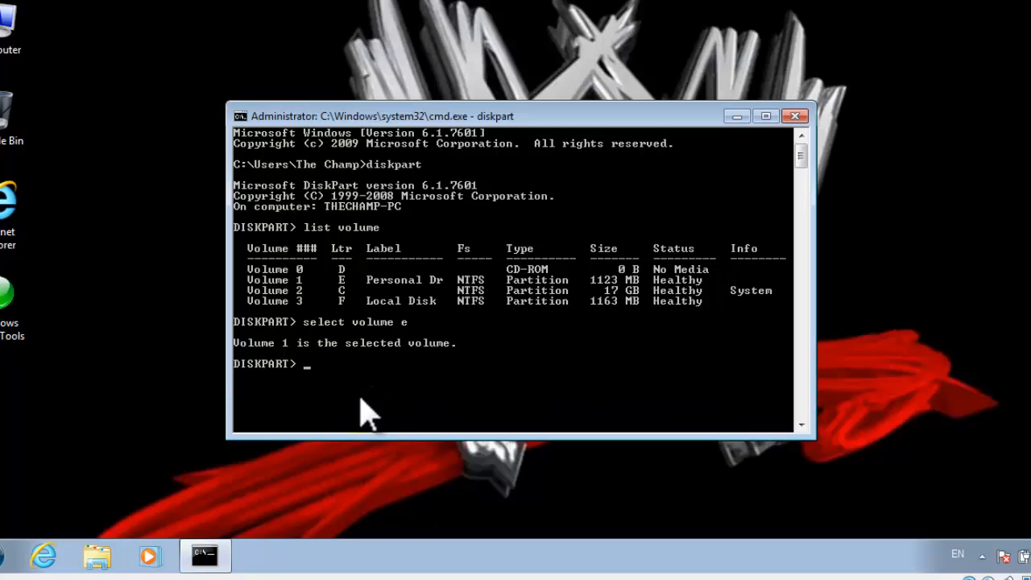
Remove drive letter E from the volume and exit DiskPart.
{"action": "type", "text": "re"}
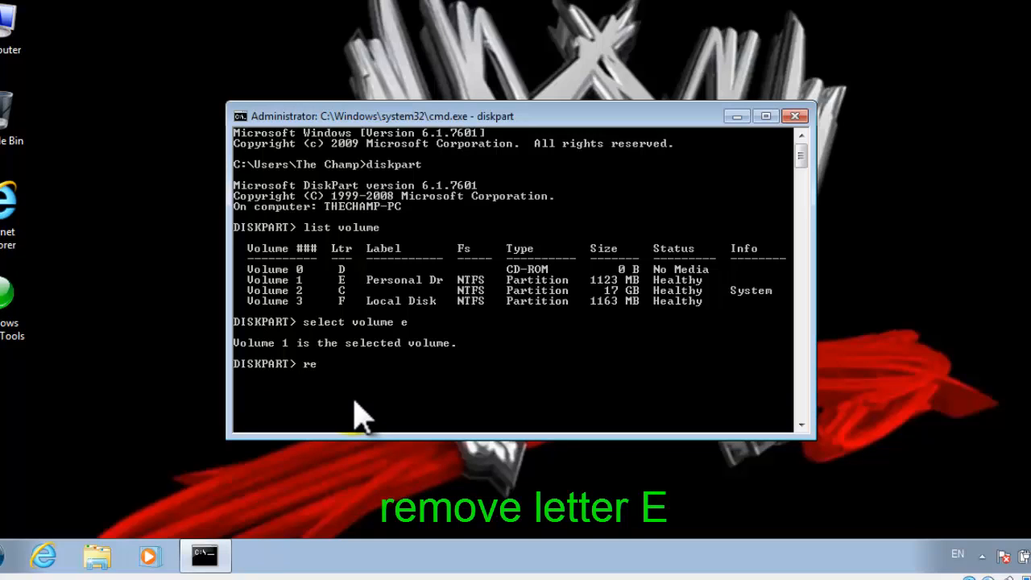
{"action": "type", "text": "move letter e"}
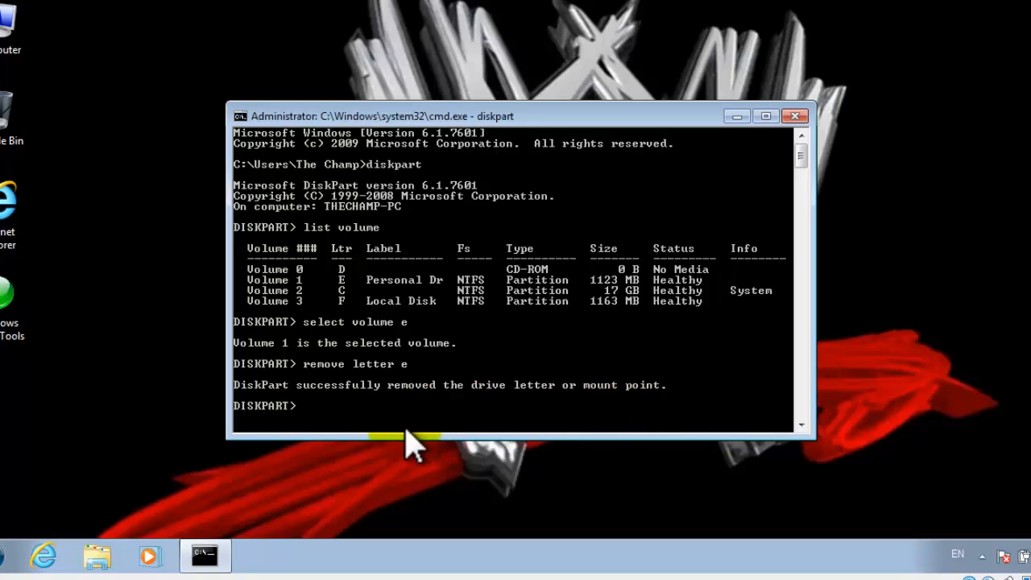
{"action": "mouse_move", "coordinate": [383, 467]}
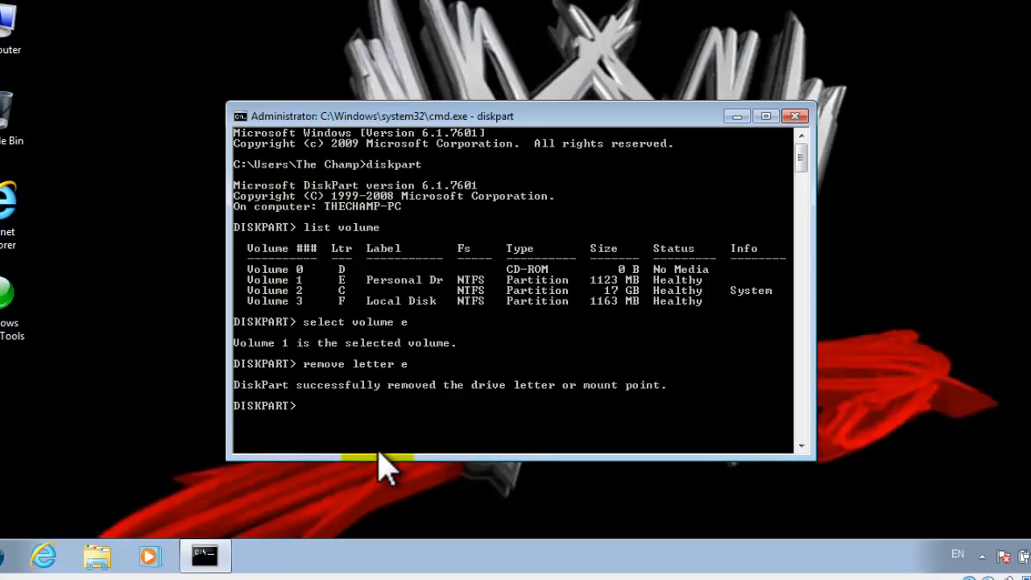
{"action": "type", "text": "ex"}
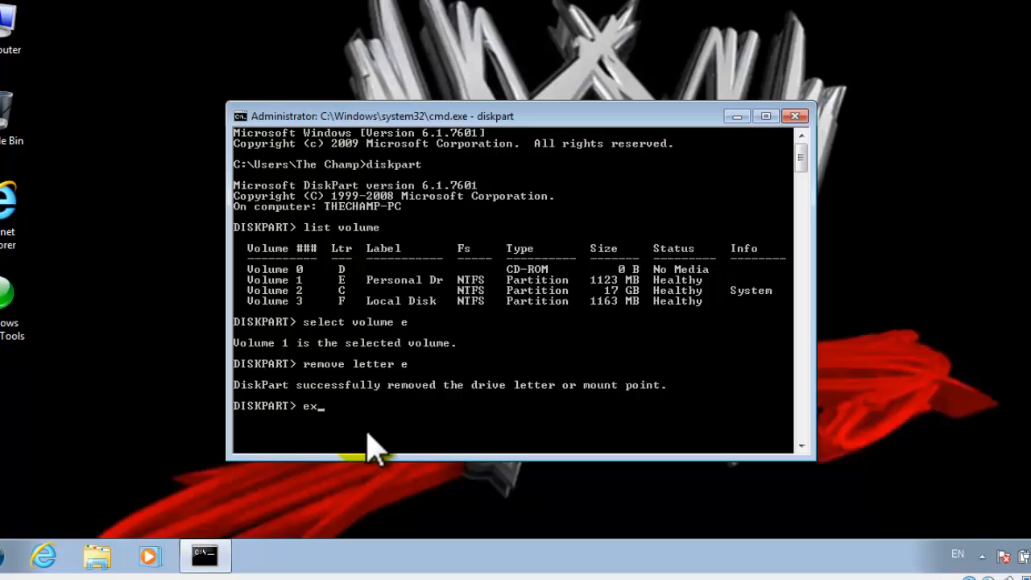
{"action": "key", "text": "Enter"}
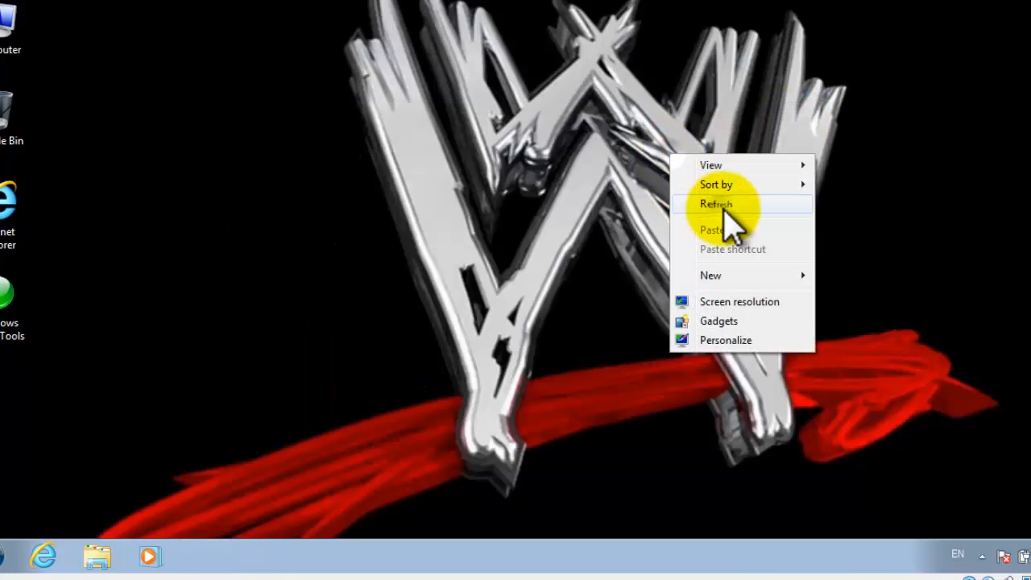
{"action": "left_click", "coordinate": [712, 203]}
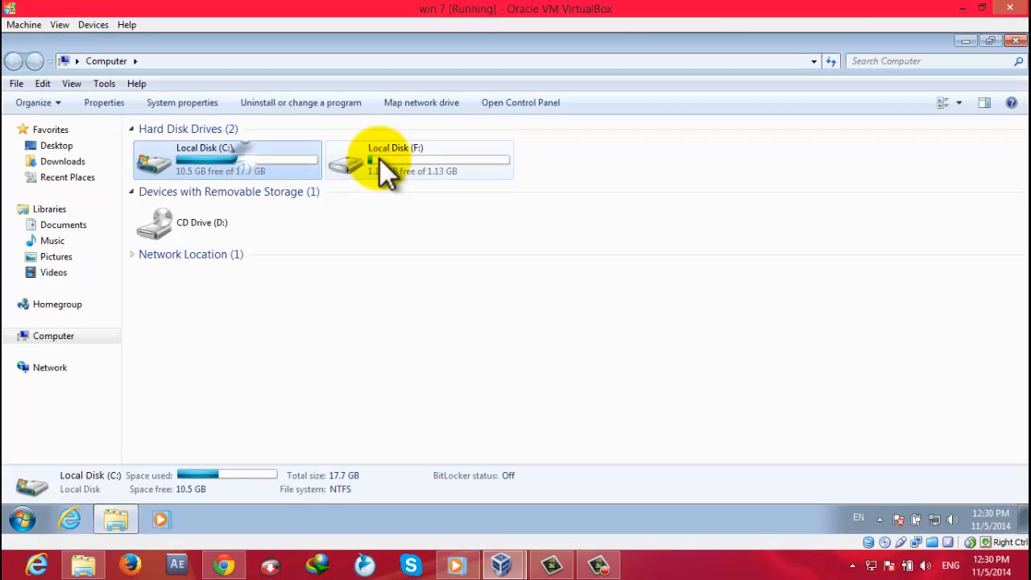
{"action": "left_click", "coordinate": [386, 159]}
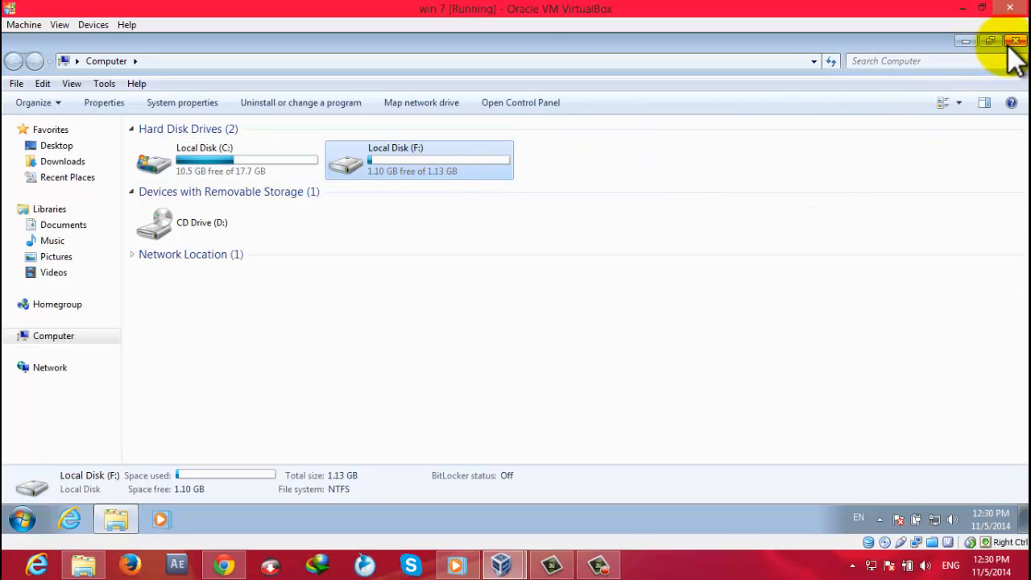
{"action": "left_click", "coordinate": [998, 38]}
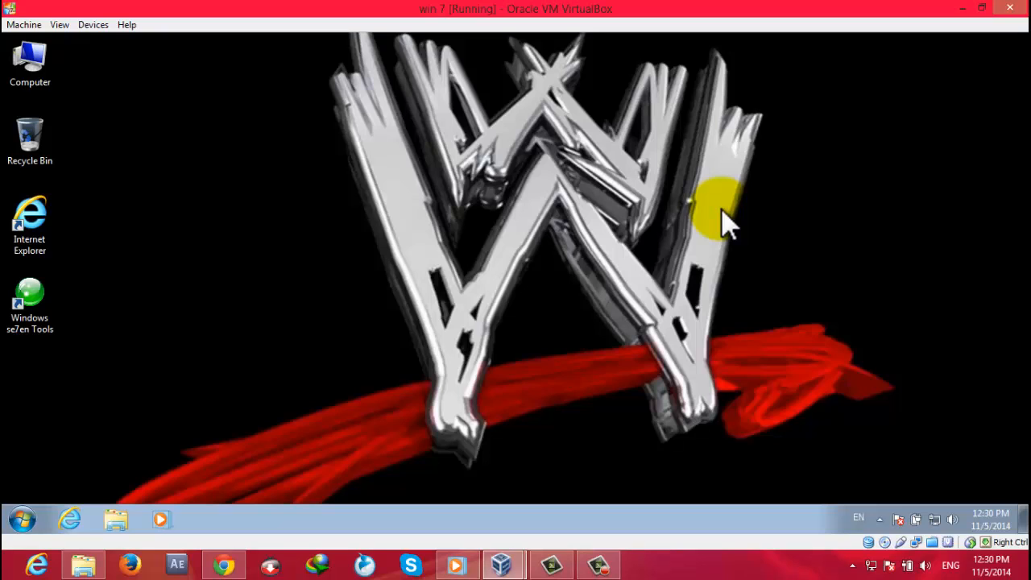
{"action": "mouse_move", "coordinate": [765, 270]}
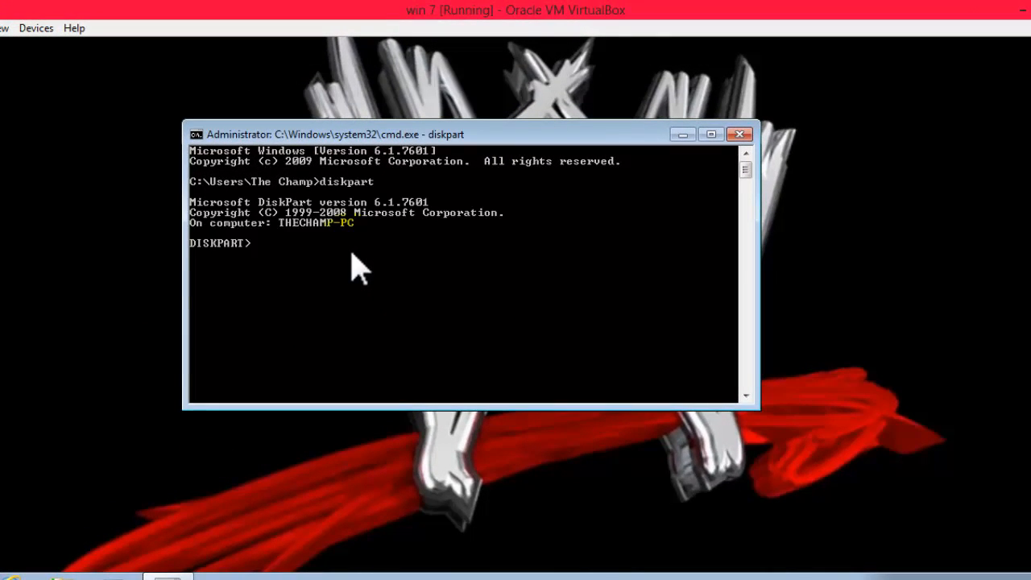
List volumes in DiskPart, showing Personal Drive as volume 1 without a letter.
{"action": "type", "text": "list"}
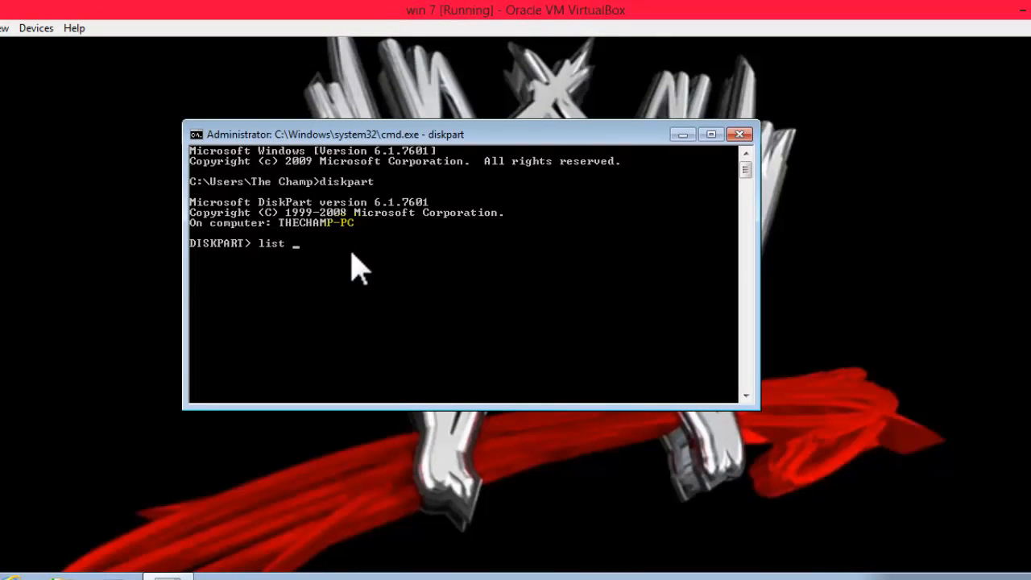
{"action": "type", "text": "volume"}
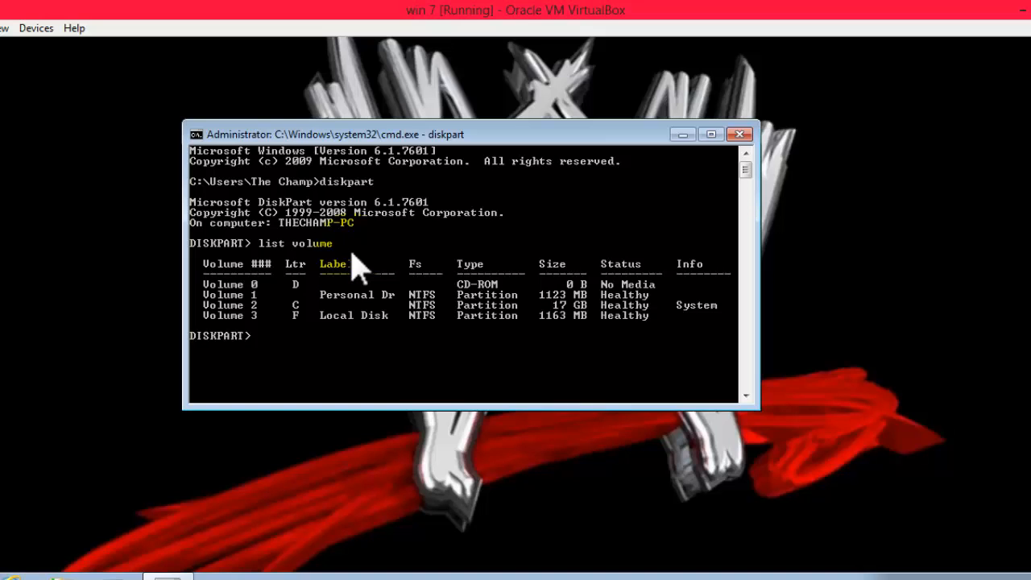
{"action": "mouse_move", "coordinate": [339, 418]}
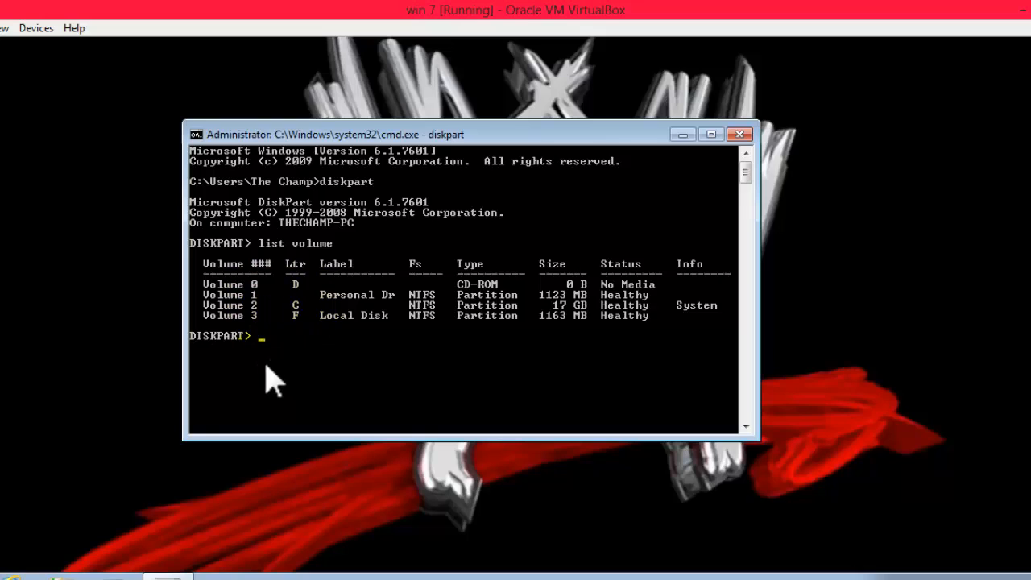
Select volume 1, correcting a mistyped 'e' to '1'.
{"action": "type", "text": "sel"}
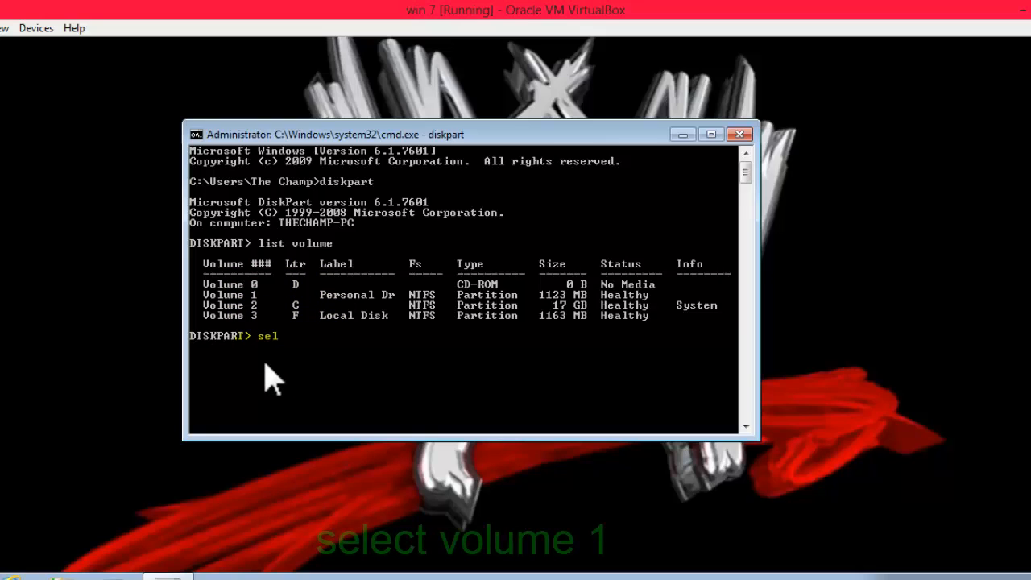
{"action": "type", "text": "ect"}
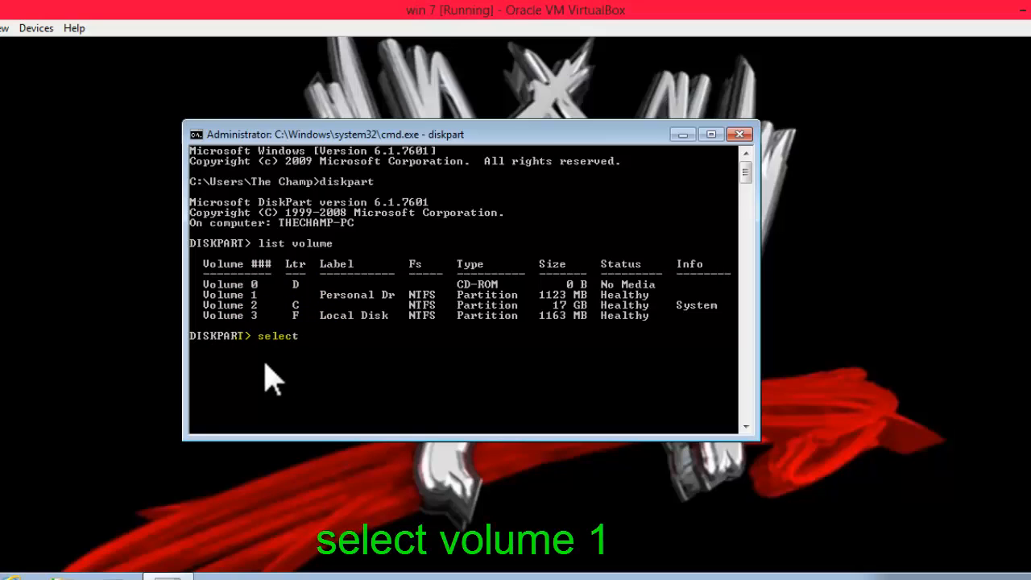
{"action": "type", "text": "volume"}
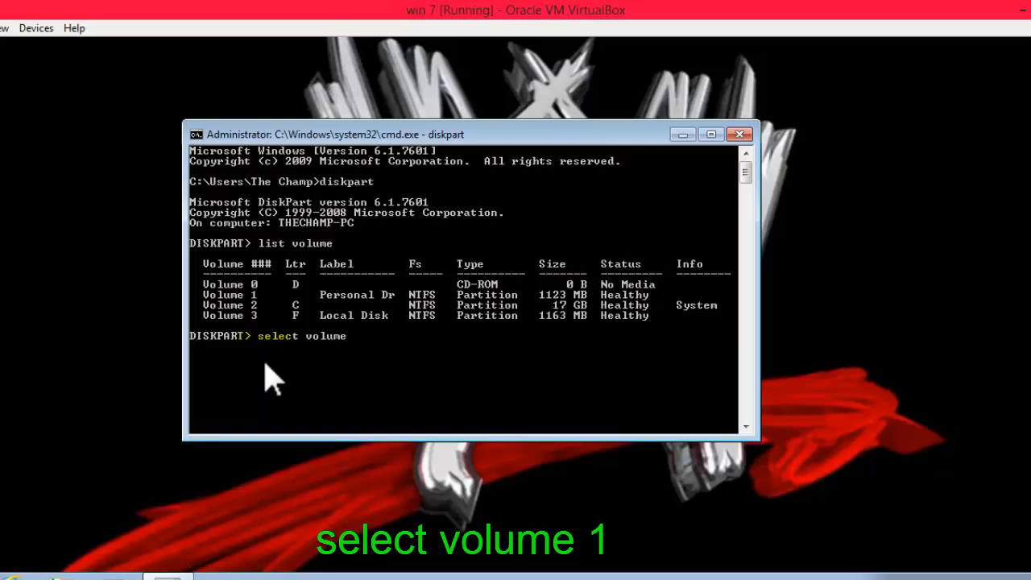
{"action": "mouse_move", "coordinate": [320, 310]}
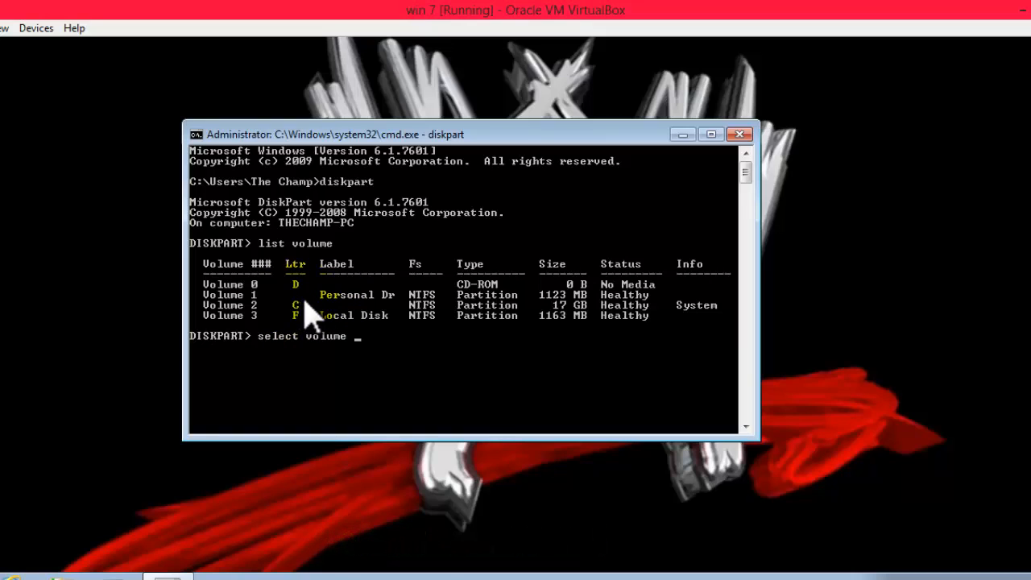
{"action": "type", "text": "e"}
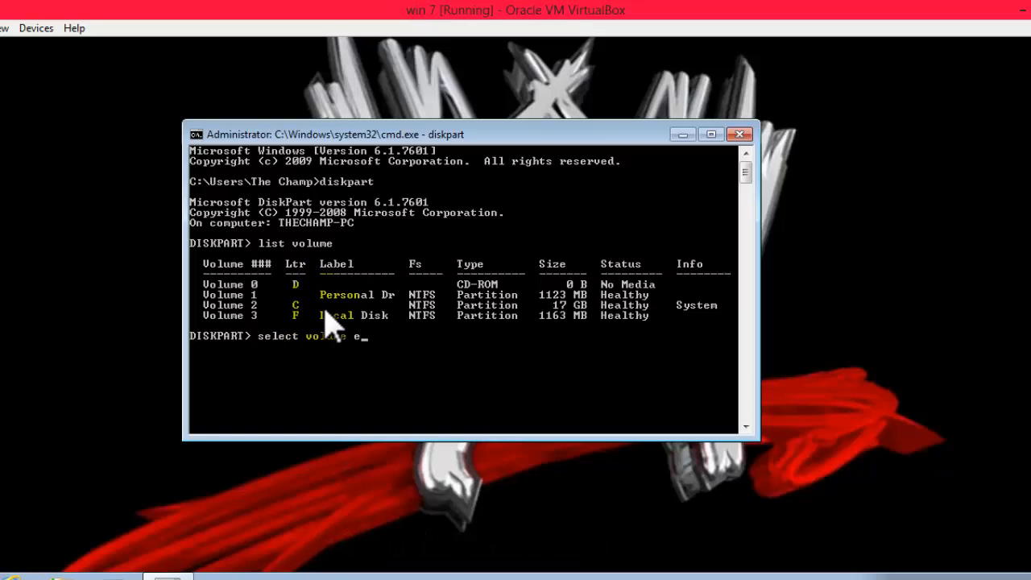
{"action": "key", "text": "Backspace"}
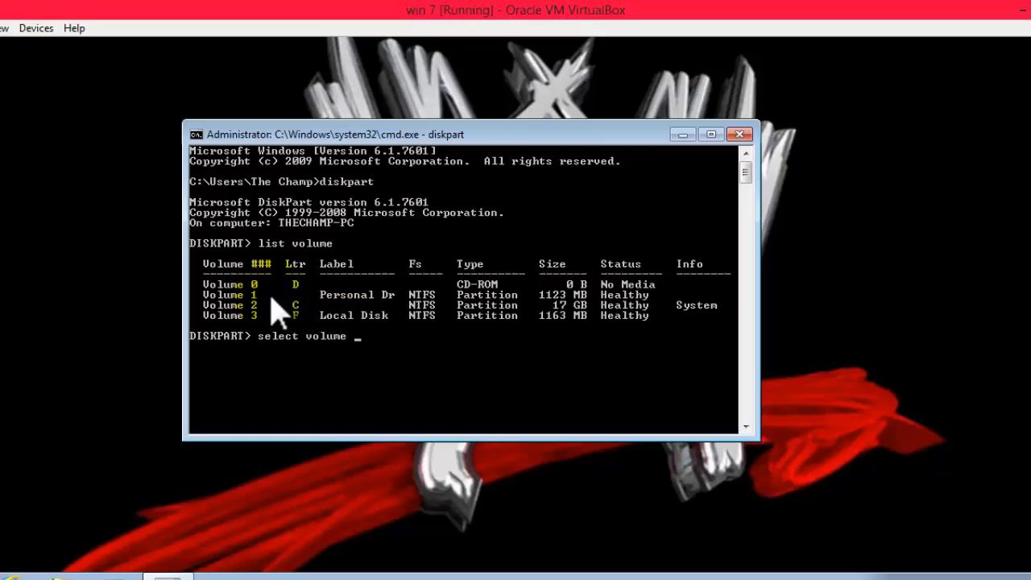
{"action": "type", "text": "1"}
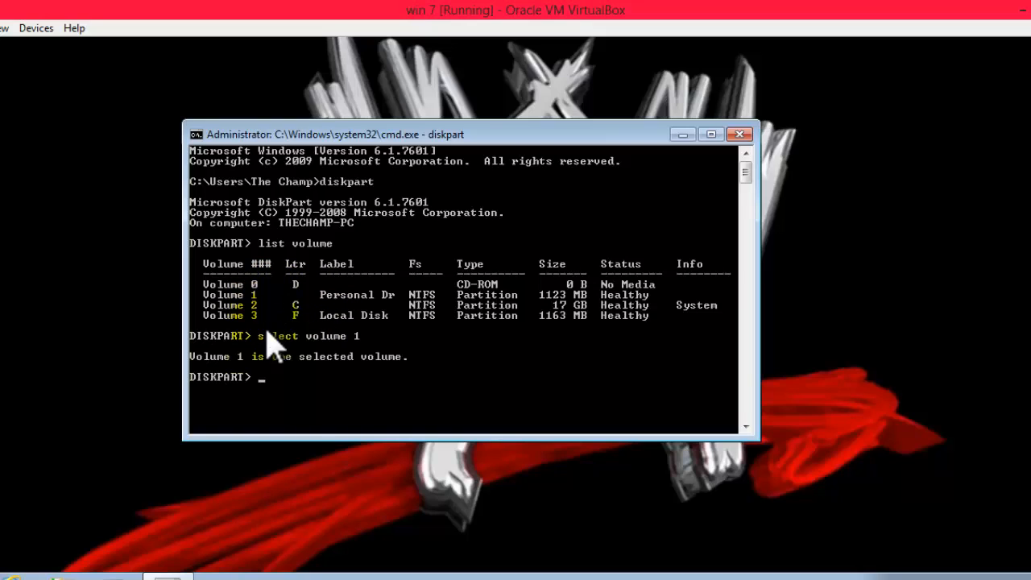
{"action": "mouse_move", "coordinate": [395, 459]}
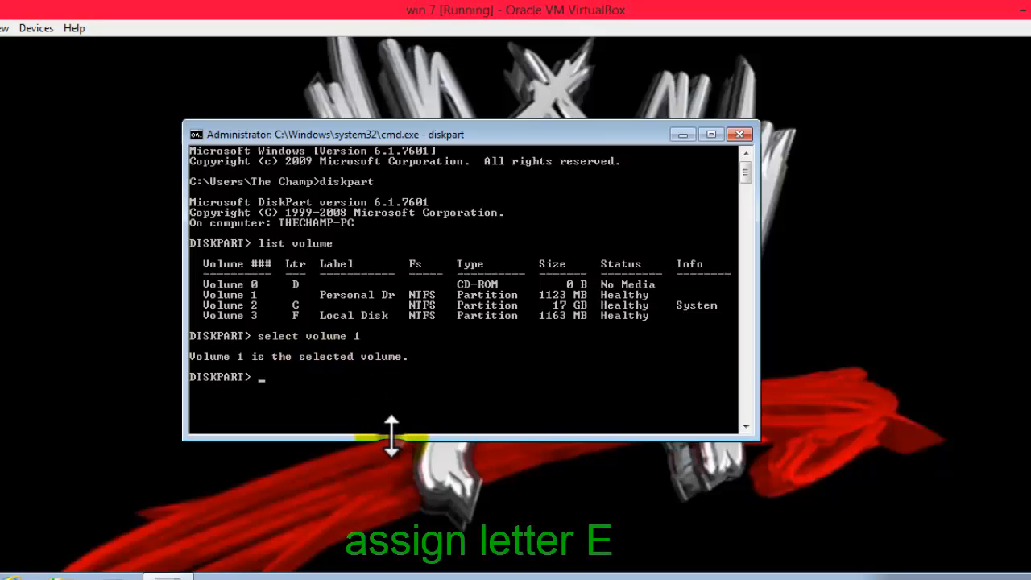
{"action": "mouse_move", "coordinate": [298, 419]}
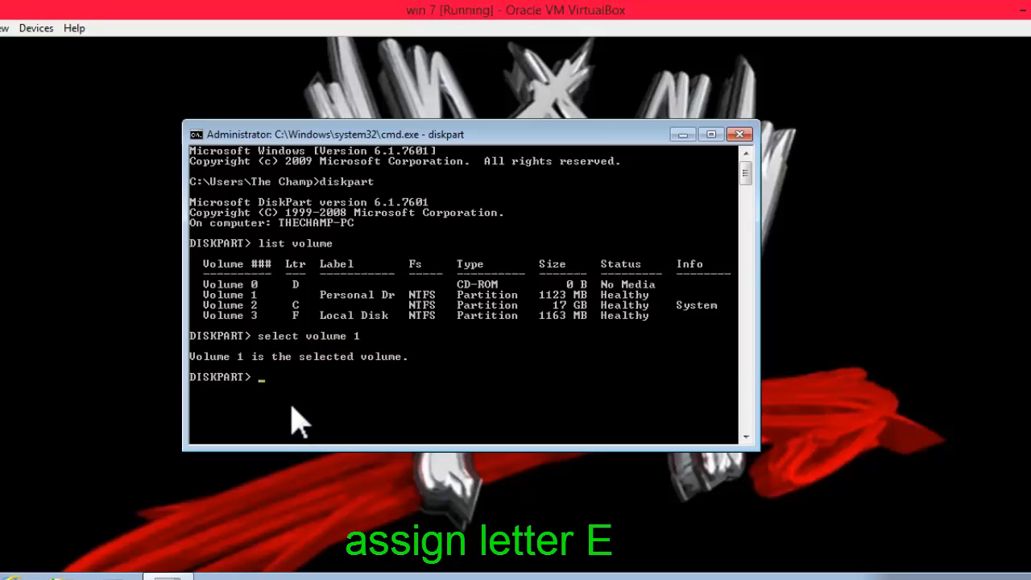
Assign drive letter E to the volume and exit DiskPart.
{"action": "type", "text": "assign"}
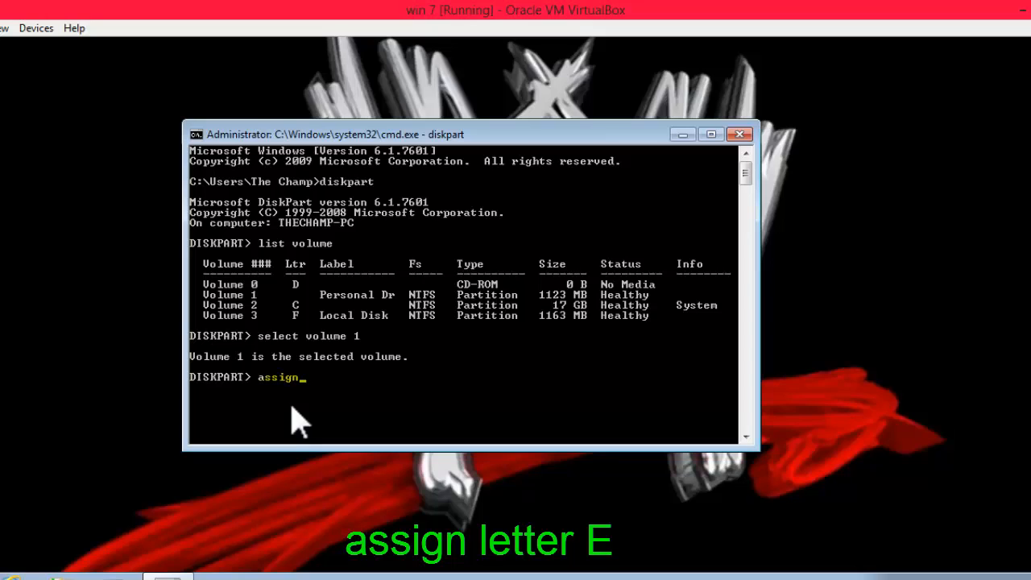
{"action": "type", "text": "le"}
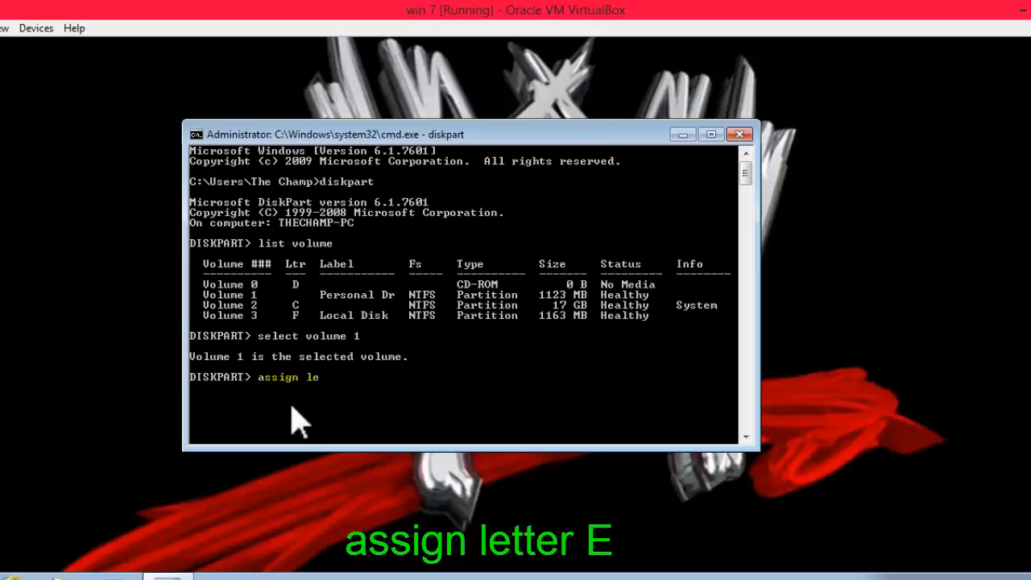
{"action": "type", "text": "tter e"}
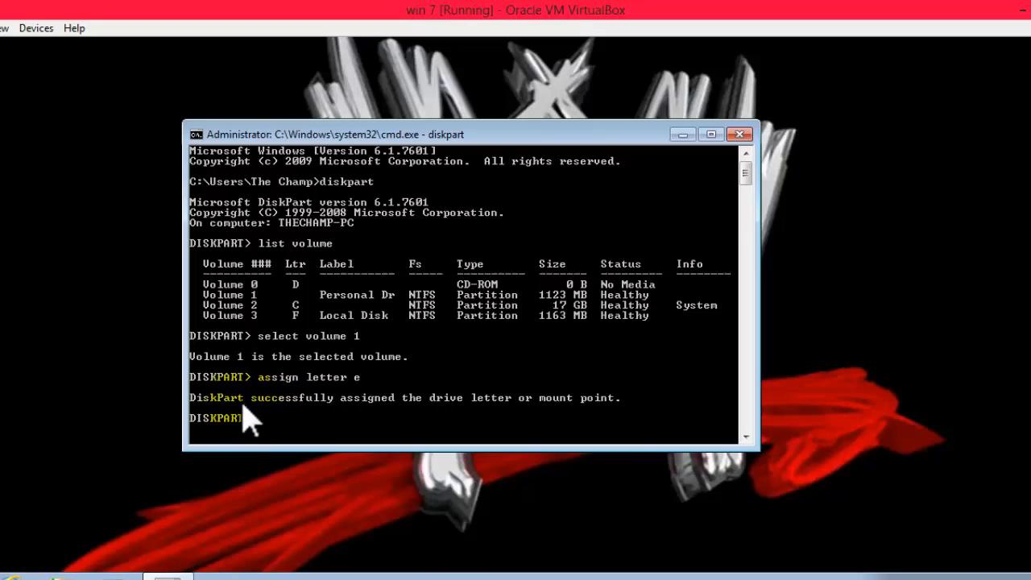
{"action": "mouse_move", "coordinate": [499, 435]}
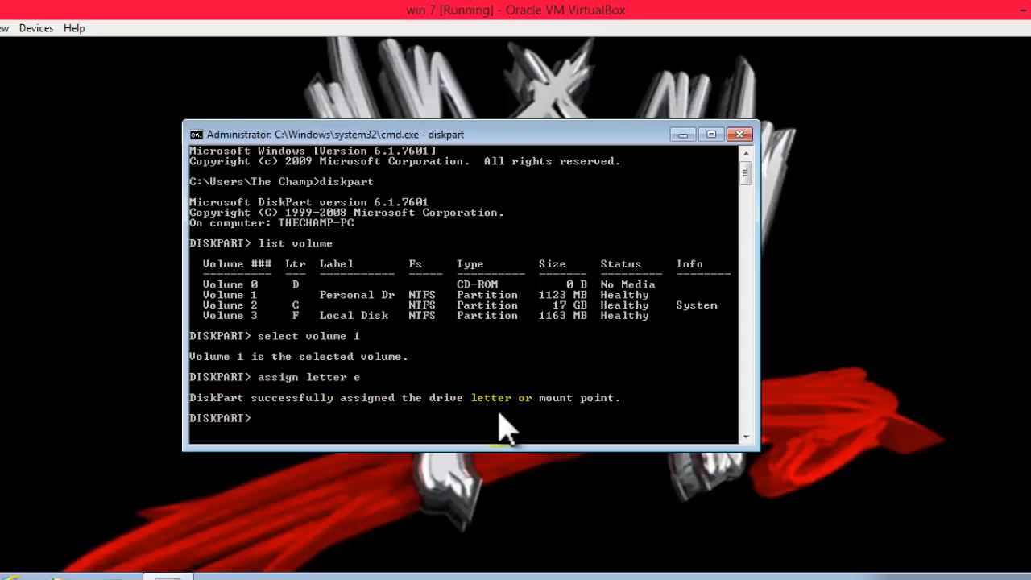
{"action": "mouse_move", "coordinate": [274, 447]}
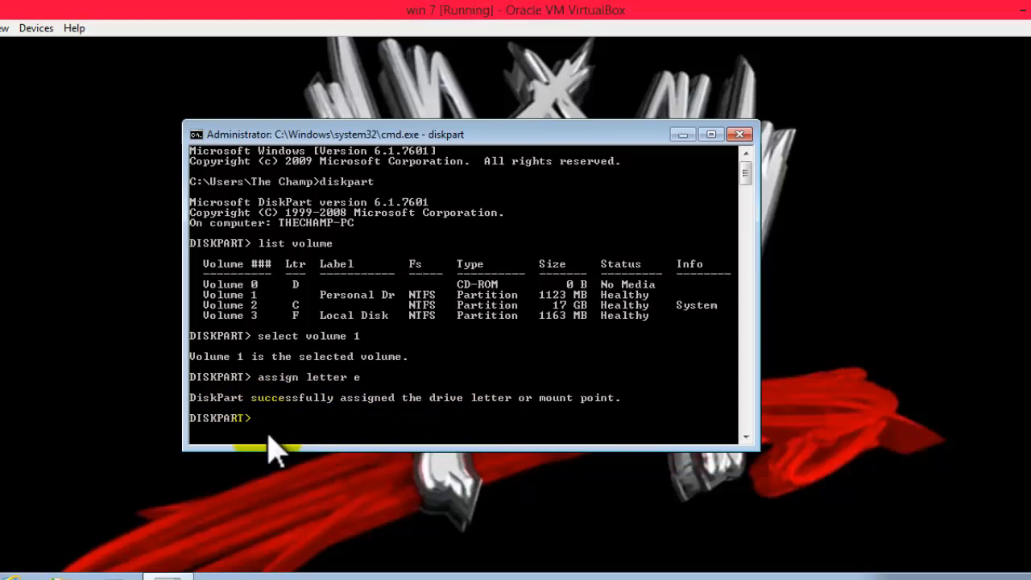
{"action": "type", "text": "e"}
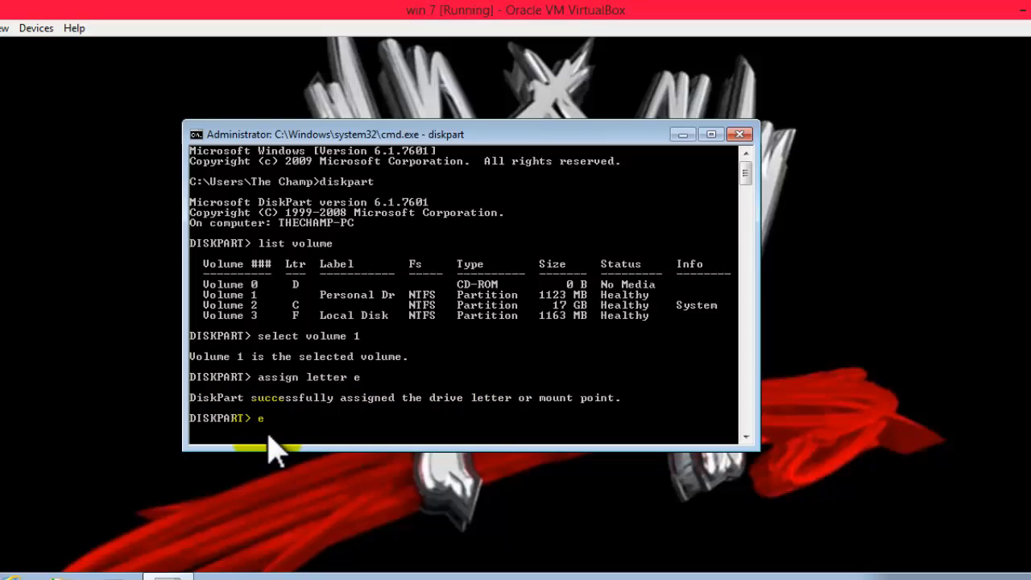
{"action": "type", "text": "exit"}
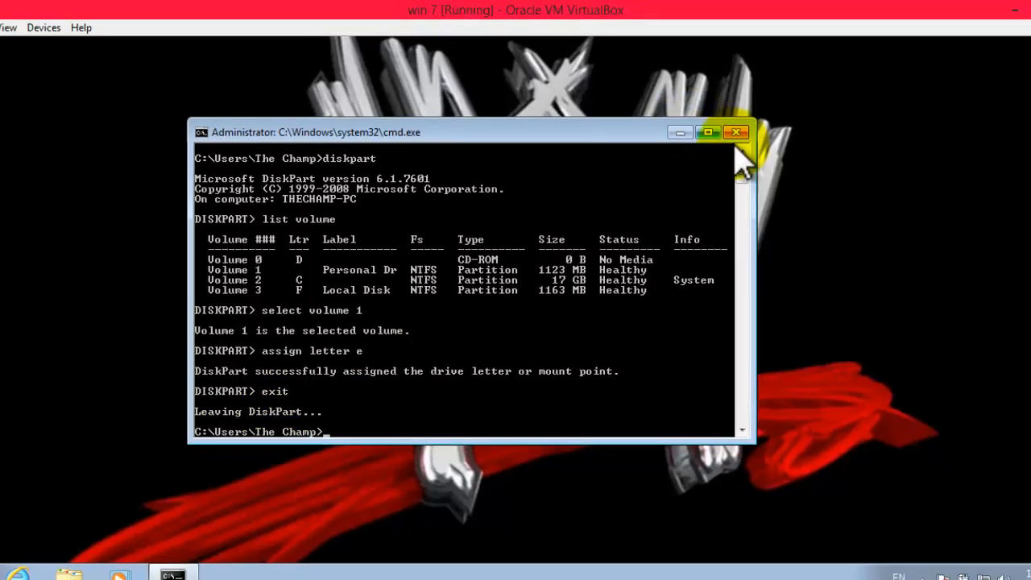
Close Command Prompt, confirm Personal Drive (E:) in Computer, then refresh the desktop.
{"action": "left_click", "coordinate": [735, 132]}
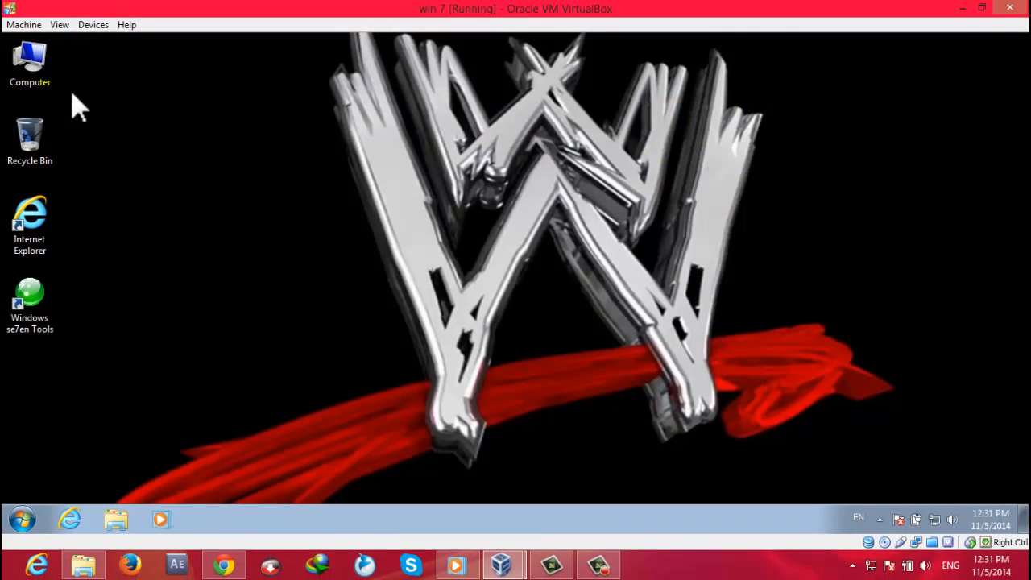
{"action": "double_click", "coordinate": [30, 61]}
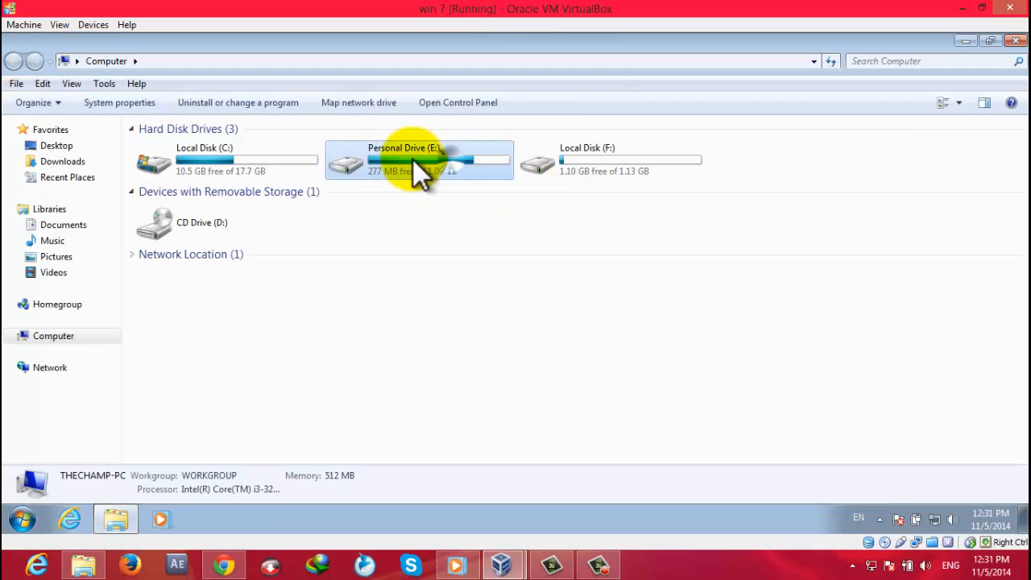
{"action": "double_click", "coordinate": [411, 157]}
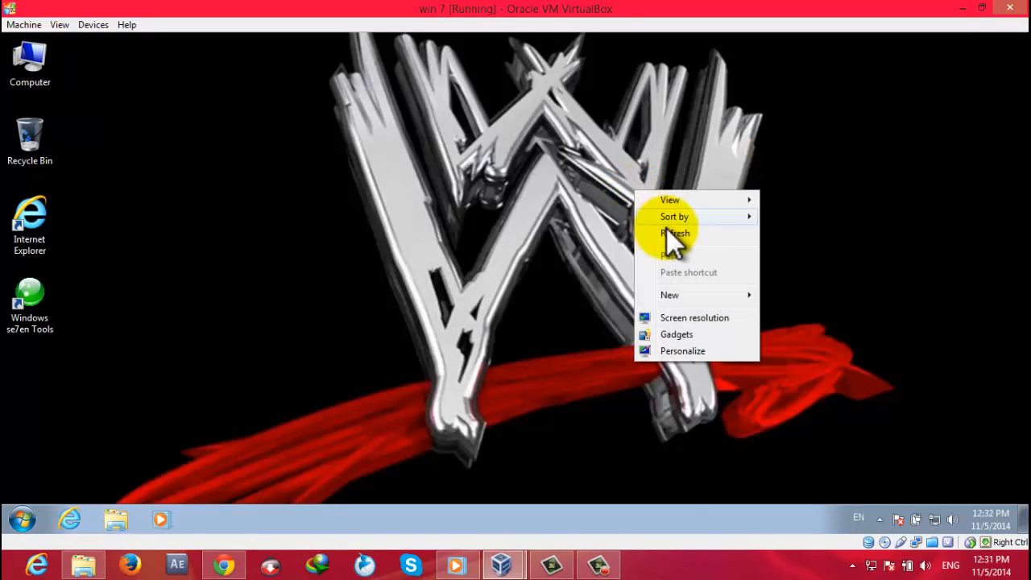
{"action": "left_click", "coordinate": [676, 233]}
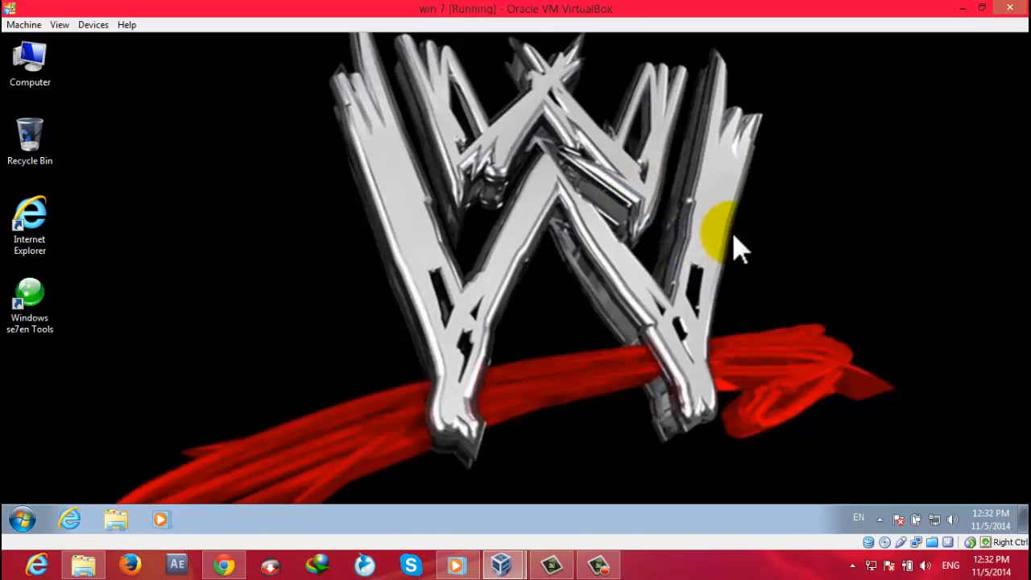